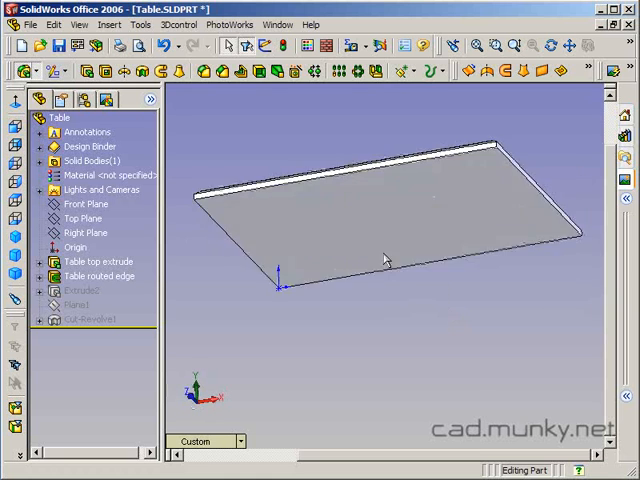
# Sketch a square leg cross-section near the corner of the table top's underside.
pyautogui.click(95, 261)
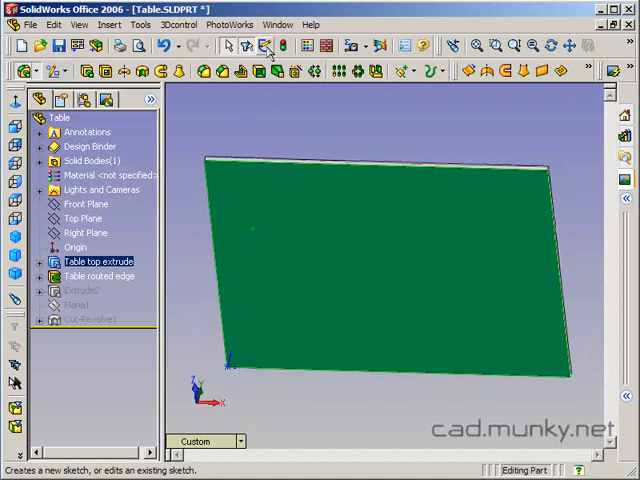
pyautogui.click(265, 46)
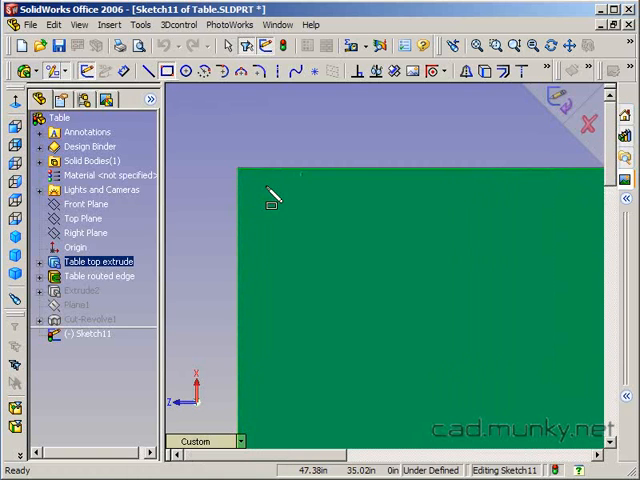
pyautogui.moveTo(262, 190); pyautogui.dragTo(340, 267)
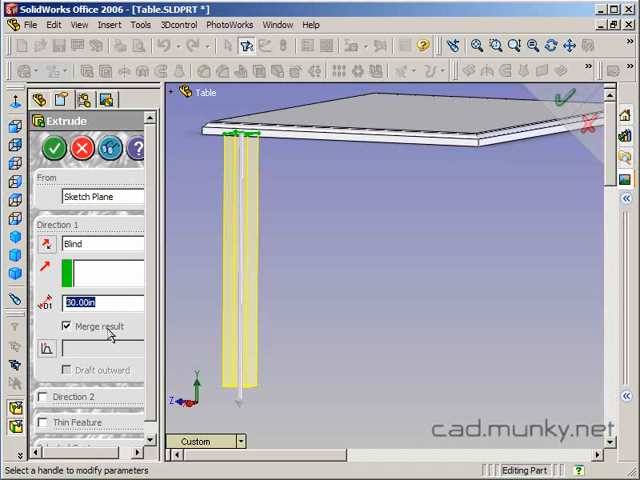
# Set the leg extrusion depth to 32 in with Merge result turned off.
pyautogui.write('32')
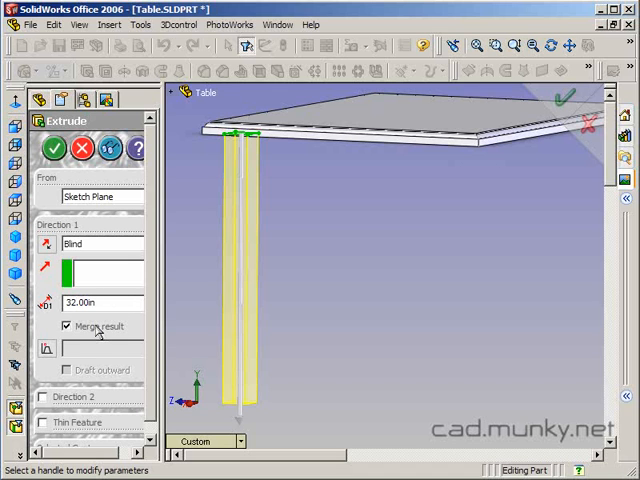
pyautogui.click(66, 326)
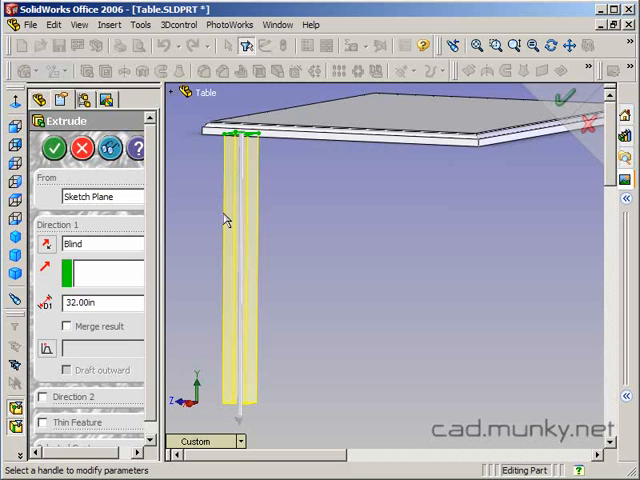
pyautogui.moveTo(402, 111)
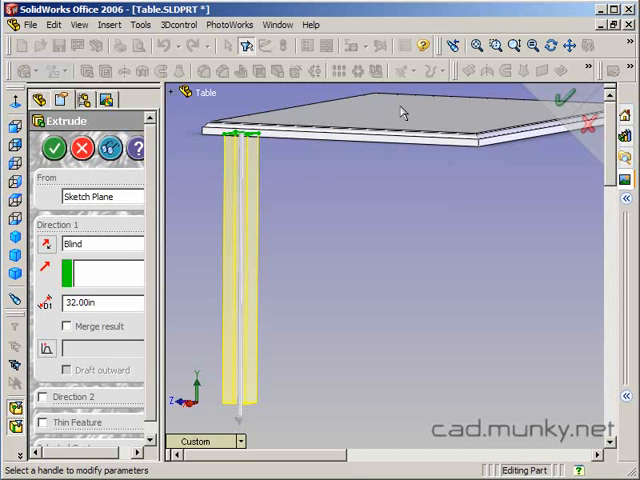
pyautogui.moveTo(378, 202)
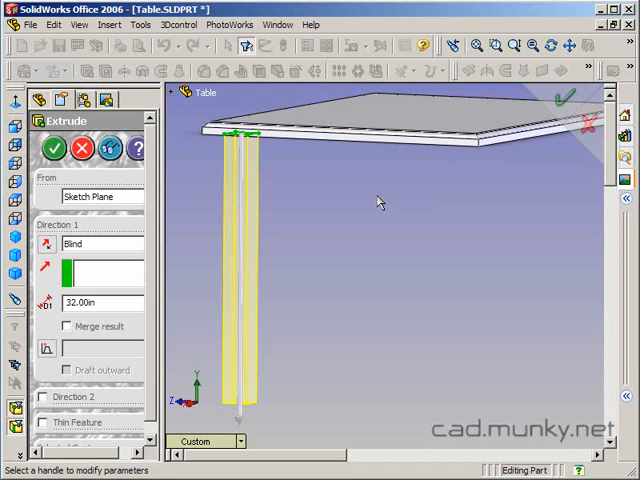
pyautogui.moveTo(266, 232)
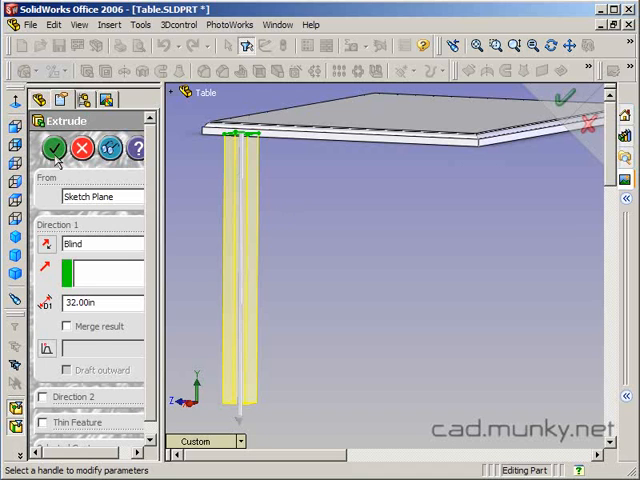
pyautogui.moveTo(256, 196)
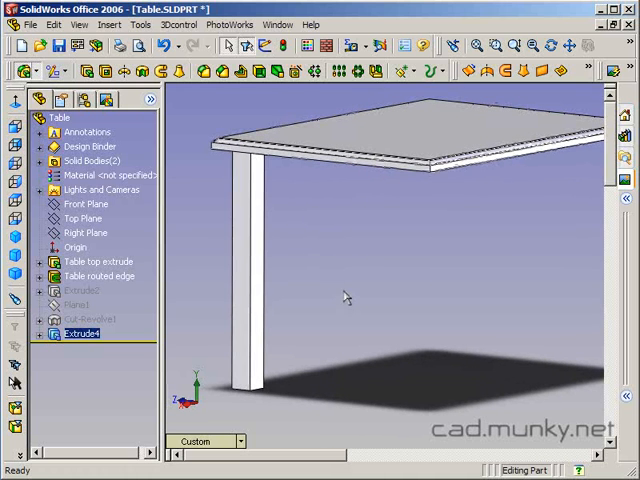
pyautogui.moveTo(291, 272)
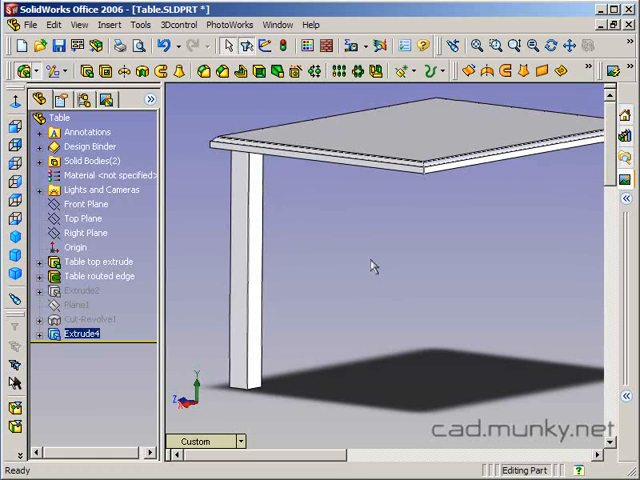
# Begin a new reference plane from Insert > Reference Geometry > Plane.
pyautogui.click(82, 218)
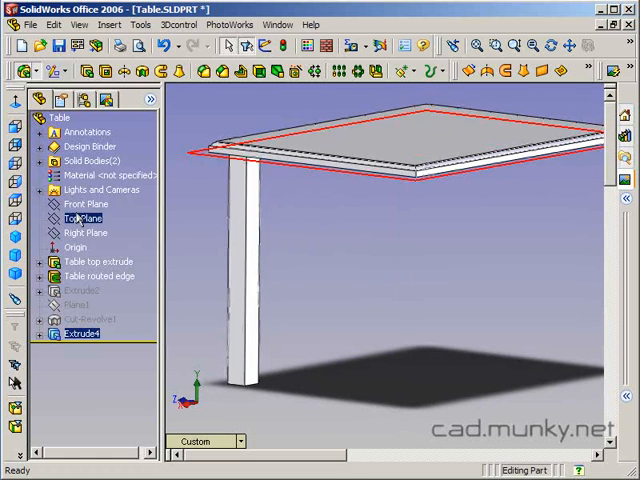
pyautogui.click(107, 24)
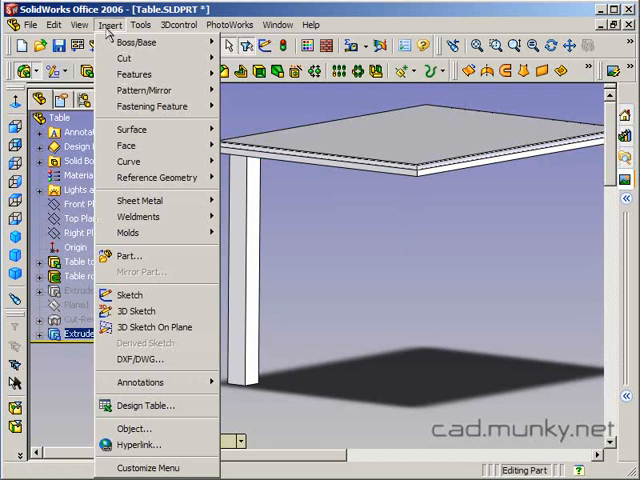
pyautogui.click(155, 177)
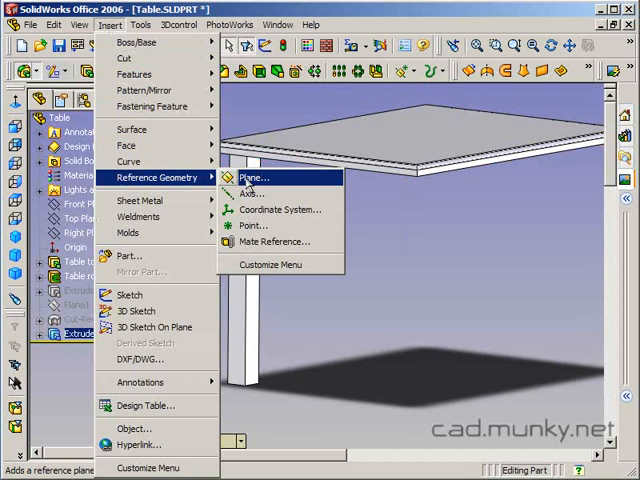
pyautogui.click(253, 177)
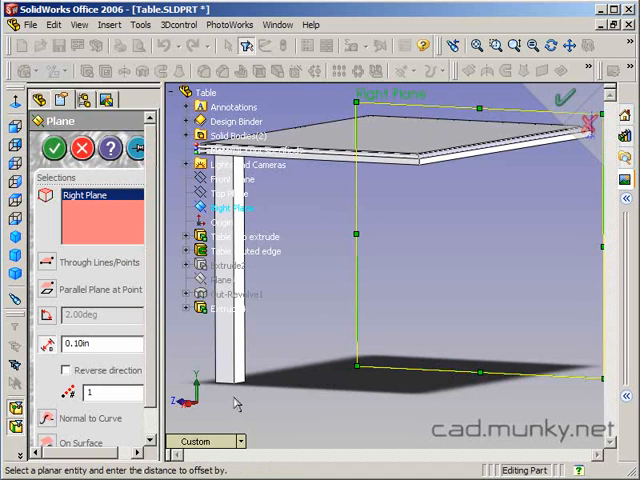
pyautogui.moveTo(313, 16)
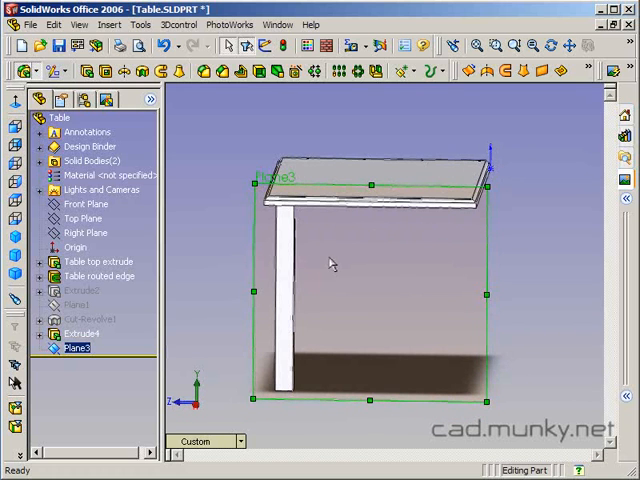
pyautogui.moveTo(470, 258)
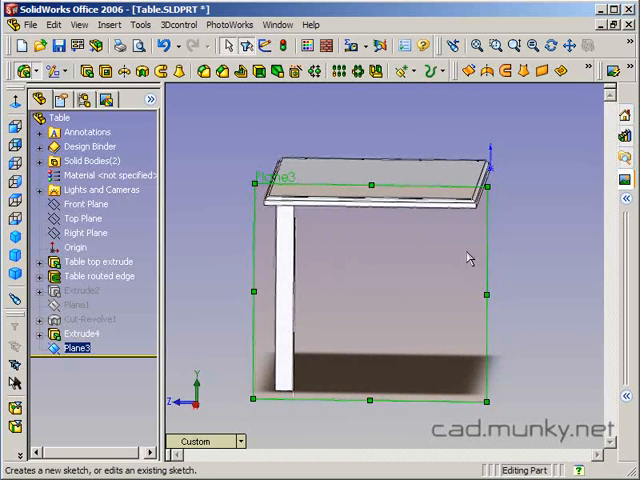
# Open a sketch on Plane3 and draw the leg's vertical centerline.
pyautogui.click(265, 45)
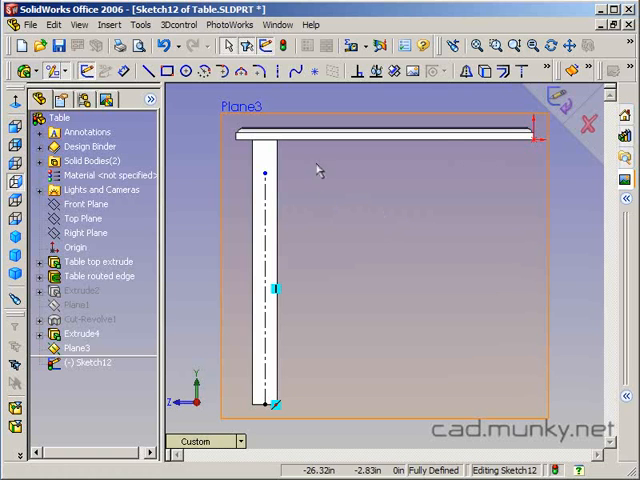
pyautogui.moveTo(212, 175)
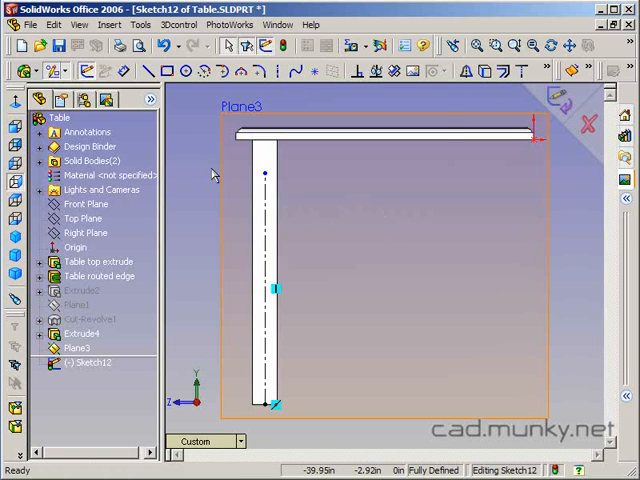
pyautogui.click(295, 71)
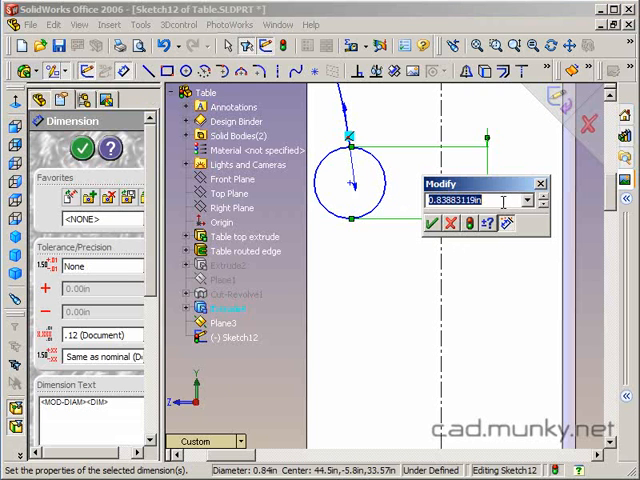
# Enter the circle's diameter value in the Modify box.
pyautogui.click(432, 222)
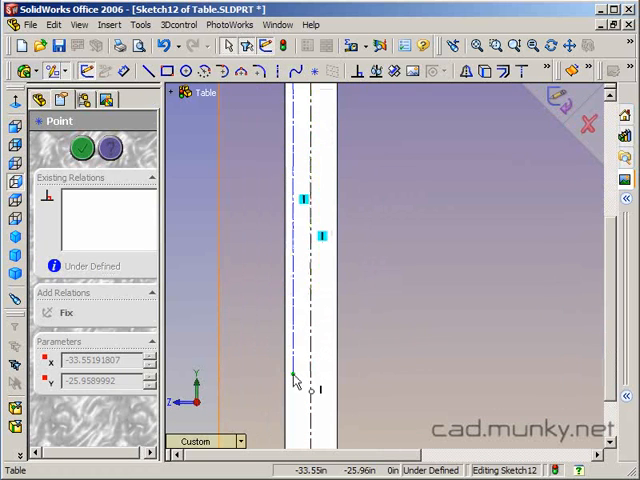
# Draw a circle on the sketch point near the leg's foot.
pyautogui.click(185, 70)
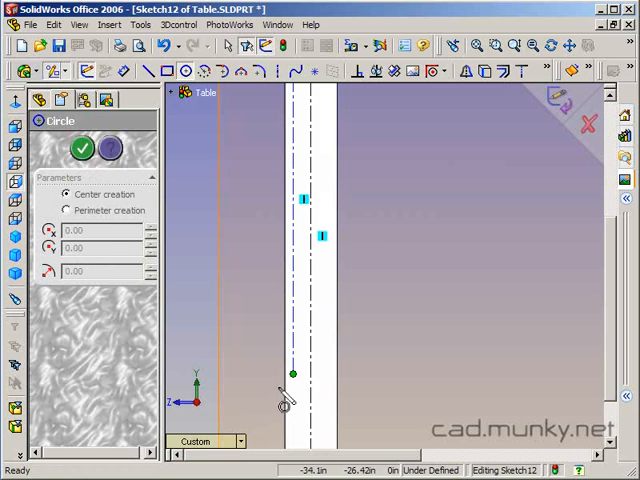
pyautogui.click(291, 375)
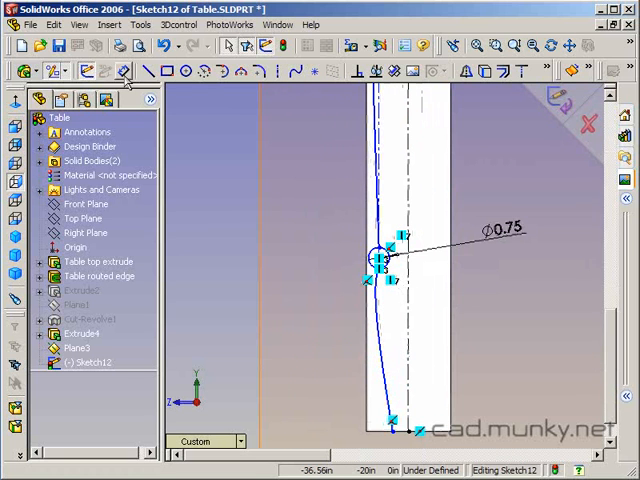
# Exit Sketch12 with the Ø0.75 profile dimension in place.
pyautogui.click(149, 70)
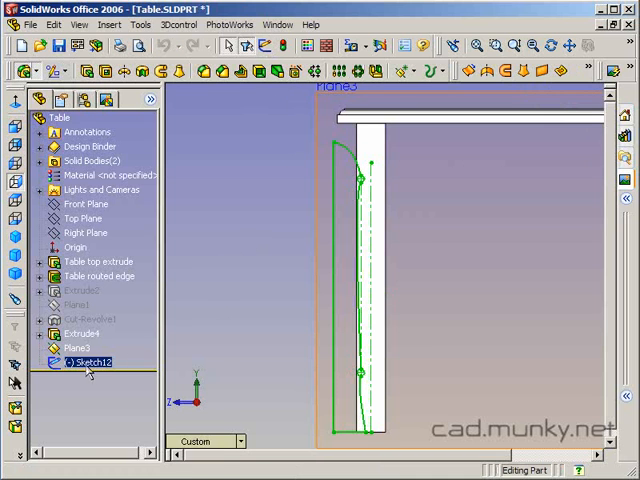
pyautogui.doubleClick(90, 361)
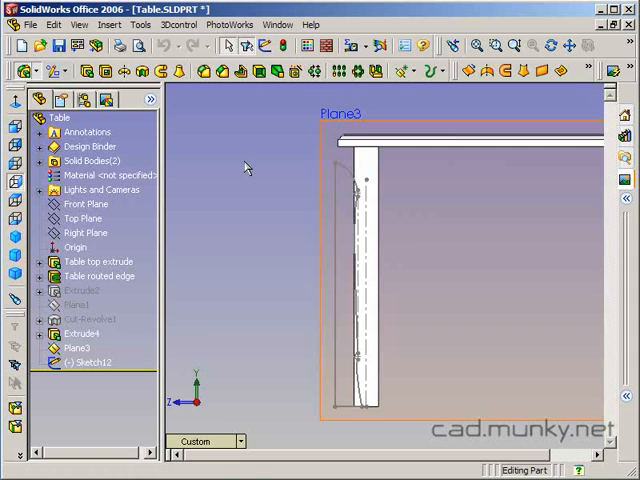
pyautogui.moveTo(146, 71)
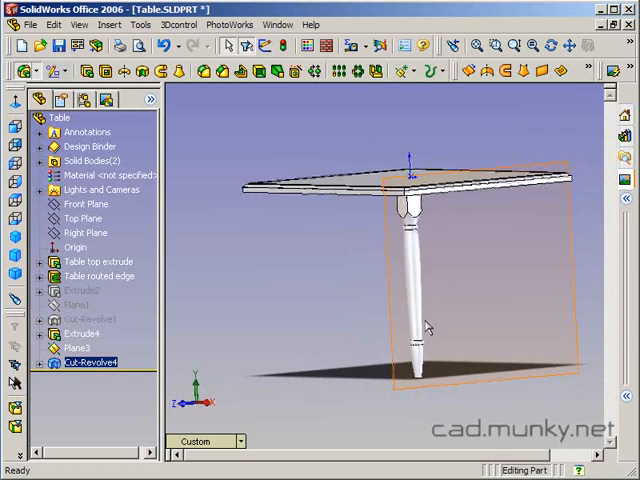
# Orbit the table to inspect the leg's turned Cut-Revolve4 profile.
pyautogui.moveTo(430, 320); pyautogui.dragTo(430, 280)
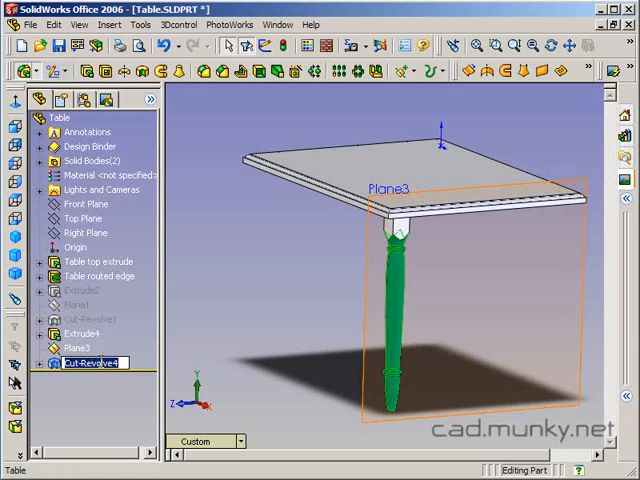
# Rename Cut-Revolve4 to 'Leg lathe cut' in the FeatureManager tree.
pyautogui.write('Leg lathe cut')
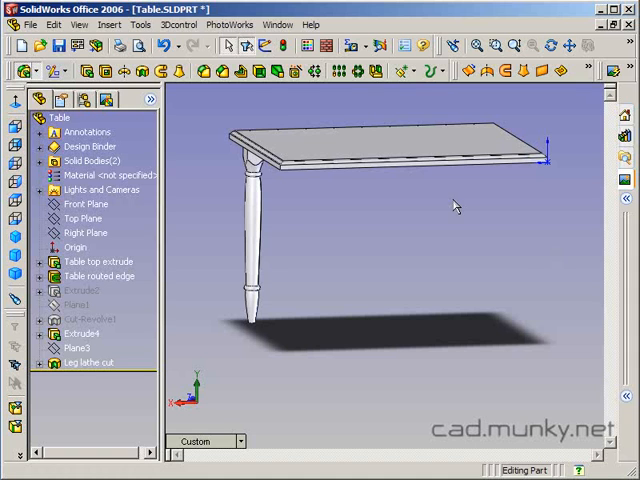
pyautogui.moveTo(304, 210)
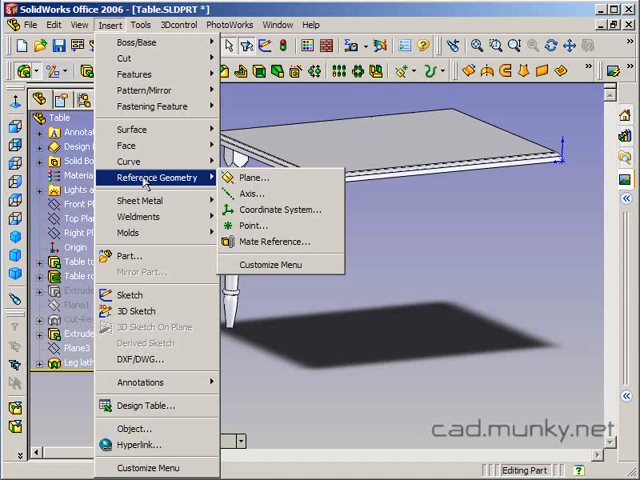
# Create Plane4 from the Right Plane through the table edge's midpoint.
pyautogui.click(253, 177)
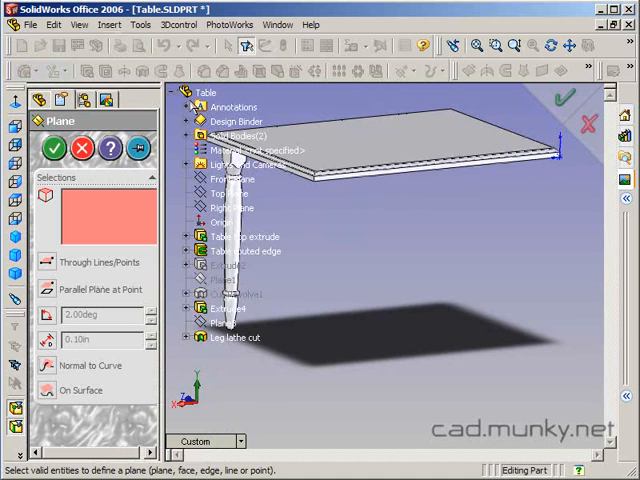
pyautogui.click(222, 207)
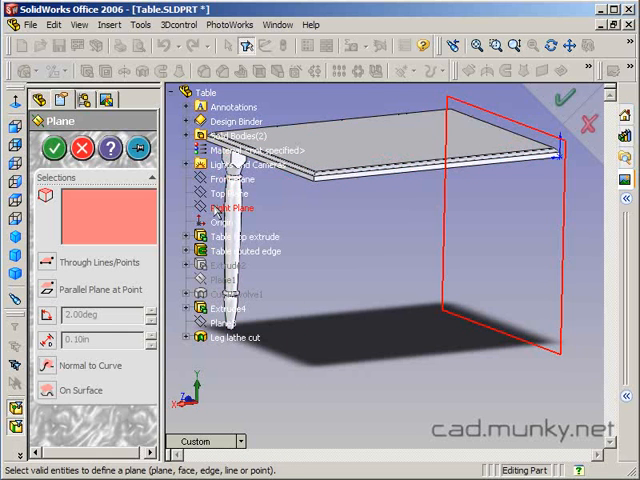
pyautogui.click(228, 207)
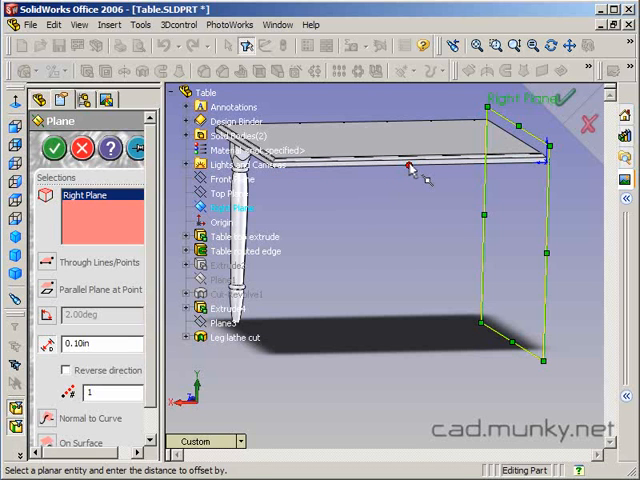
pyautogui.click(409, 166)
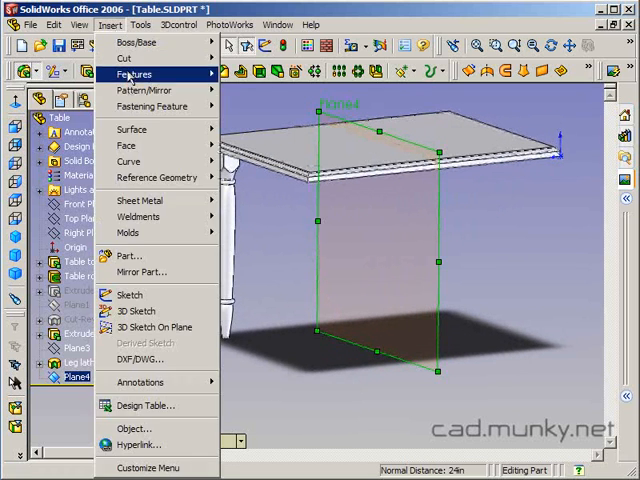
# Mirror the Leg lathe cut across Plane4 to create Mirror1.
pyautogui.click(253, 120)
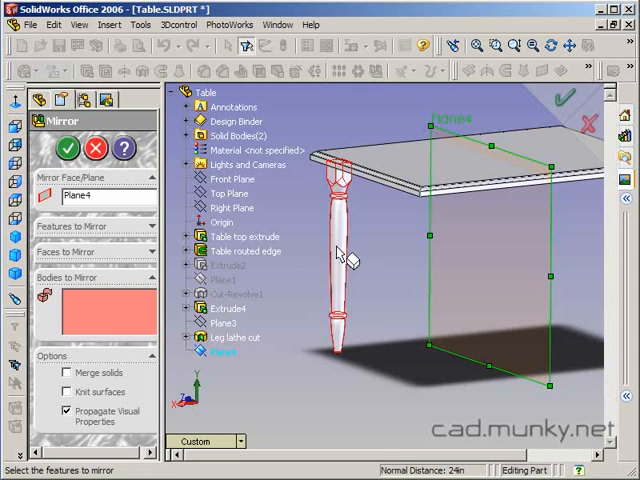
pyautogui.click(335, 260)
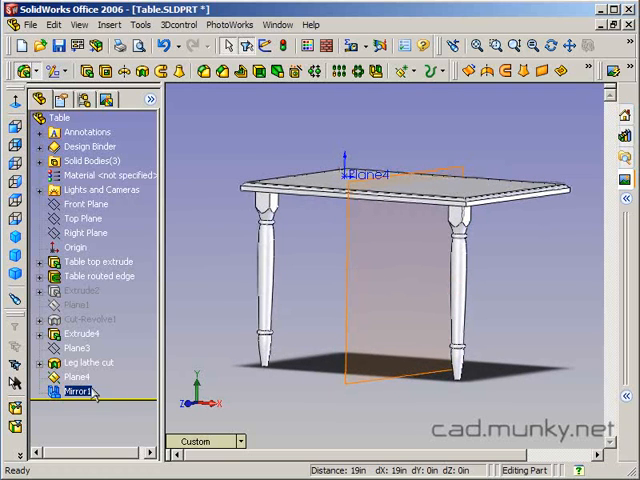
pyautogui.click(76, 390)
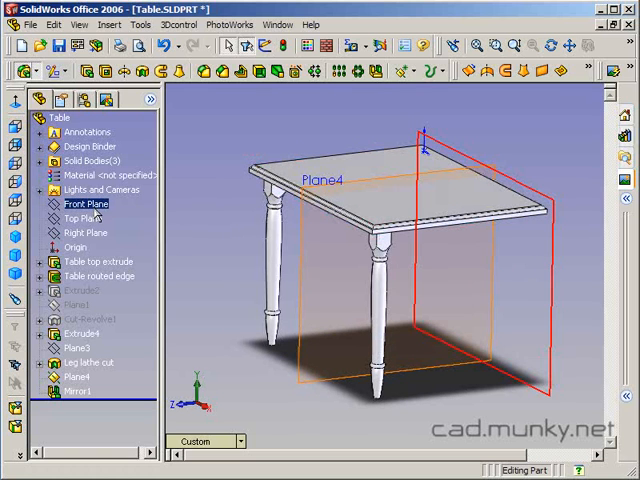
# Create Plane5 parallel to the Front Plane through the midpoint of the table top's long edge.
pyautogui.click(73, 204)
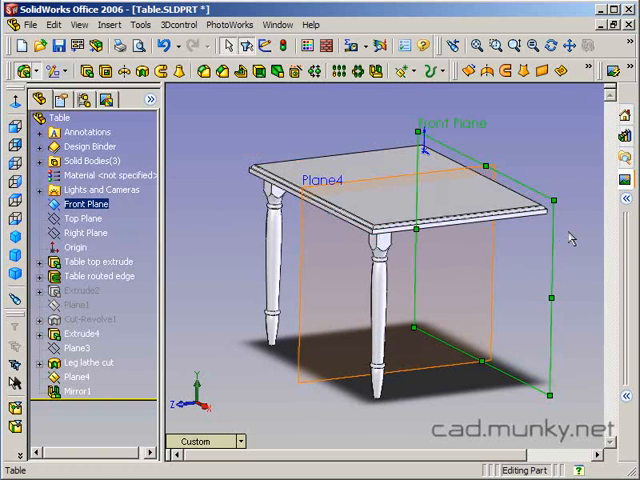
pyautogui.click(108, 24)
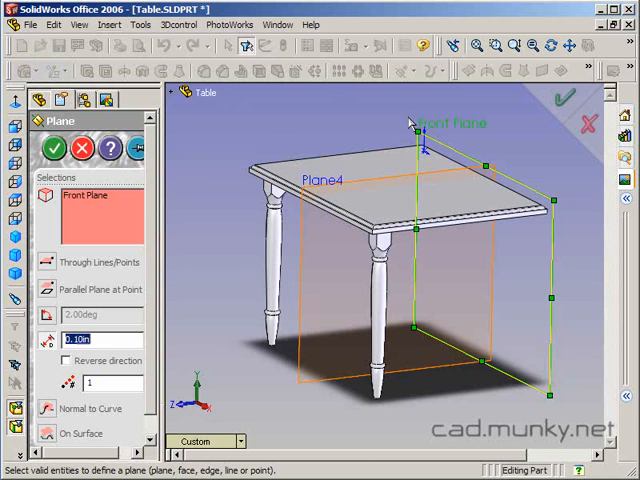
pyautogui.moveTo(572, 228)
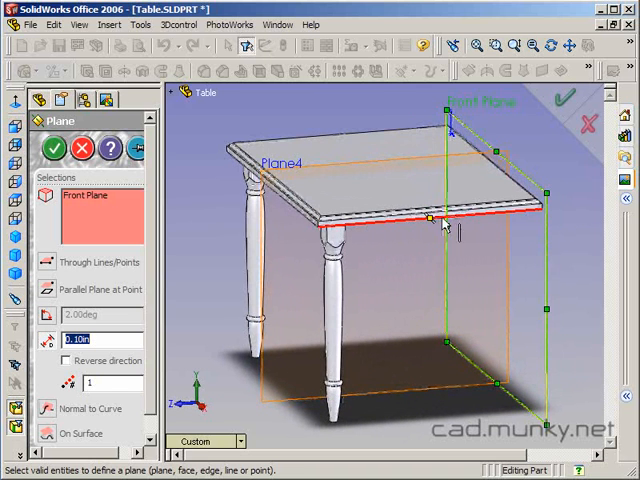
pyautogui.click(428, 218)
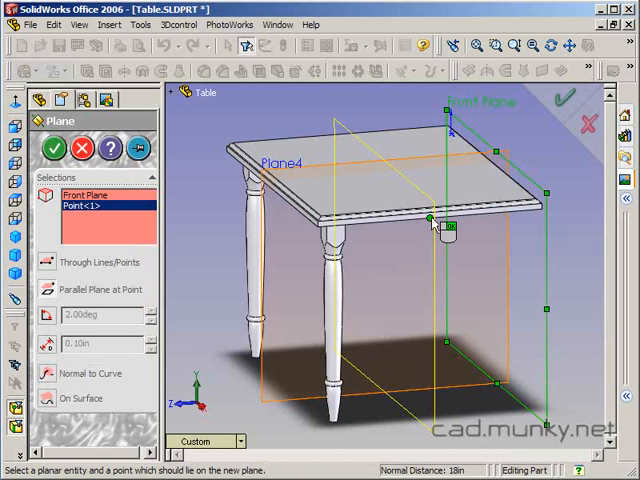
pyautogui.click(53, 149)
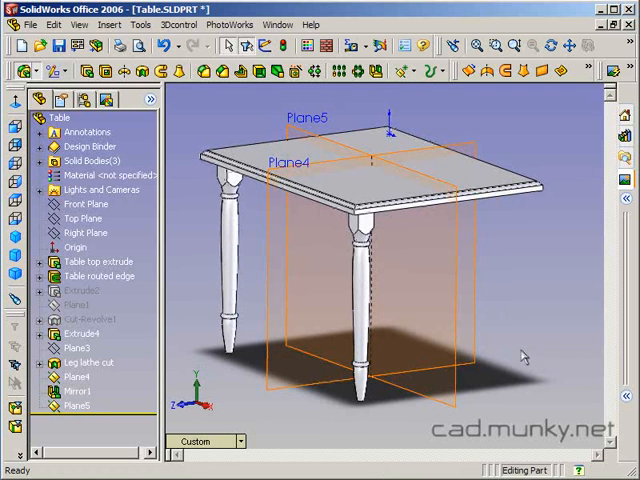
pyautogui.click(110, 24)
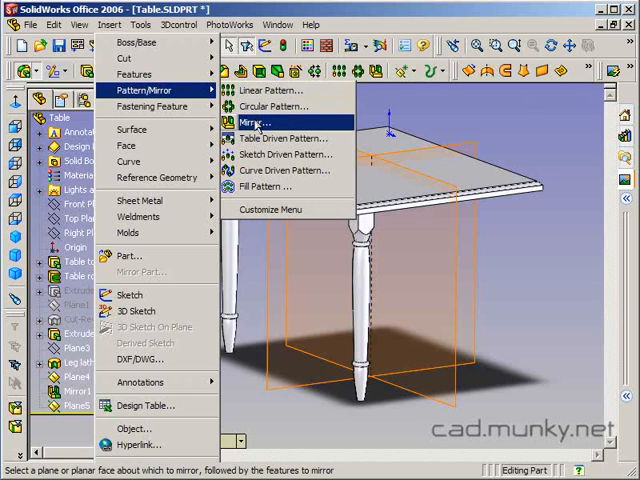
# Create Mirror2, reflecting both turned legs across Plane5.
pyautogui.click(264, 122)
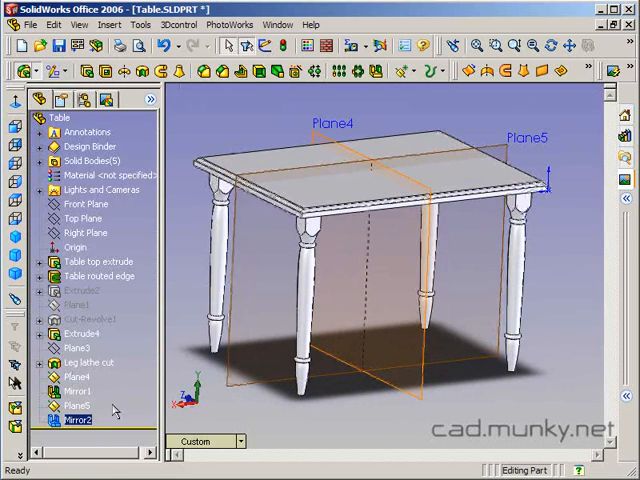
pyautogui.click(66, 376)
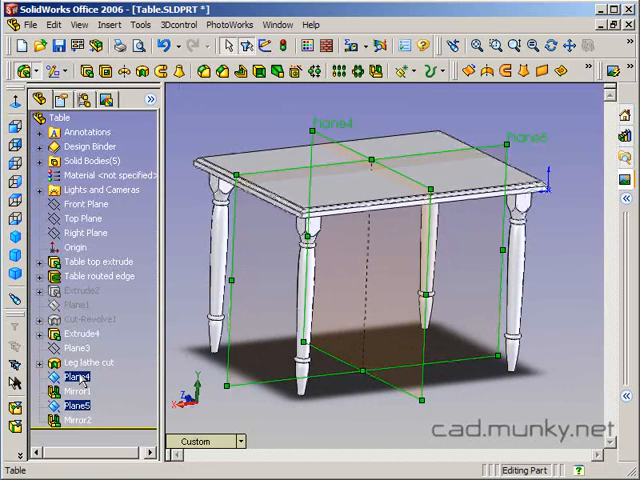